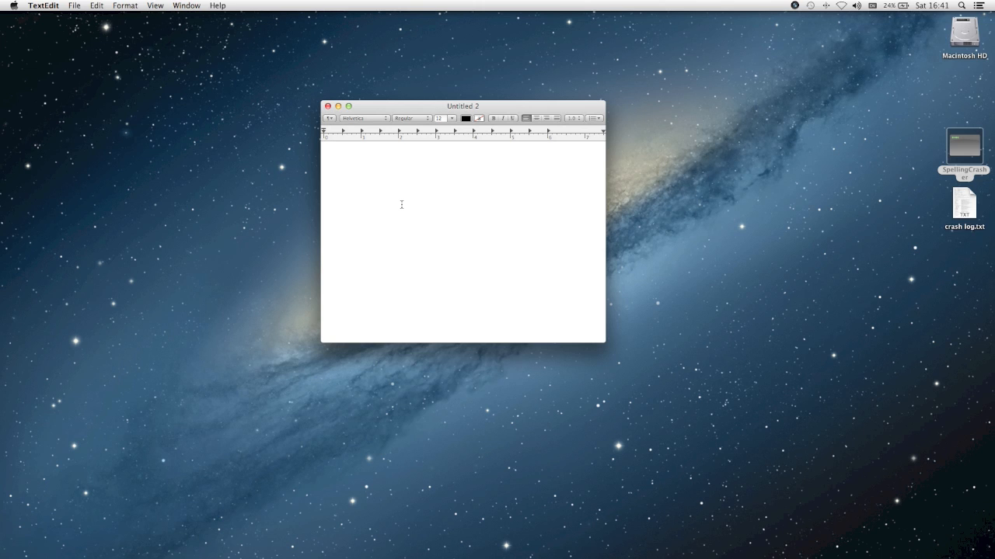
Type File:/// into the blank TextEdit document to trigger the crash.
left_click(324, 145)
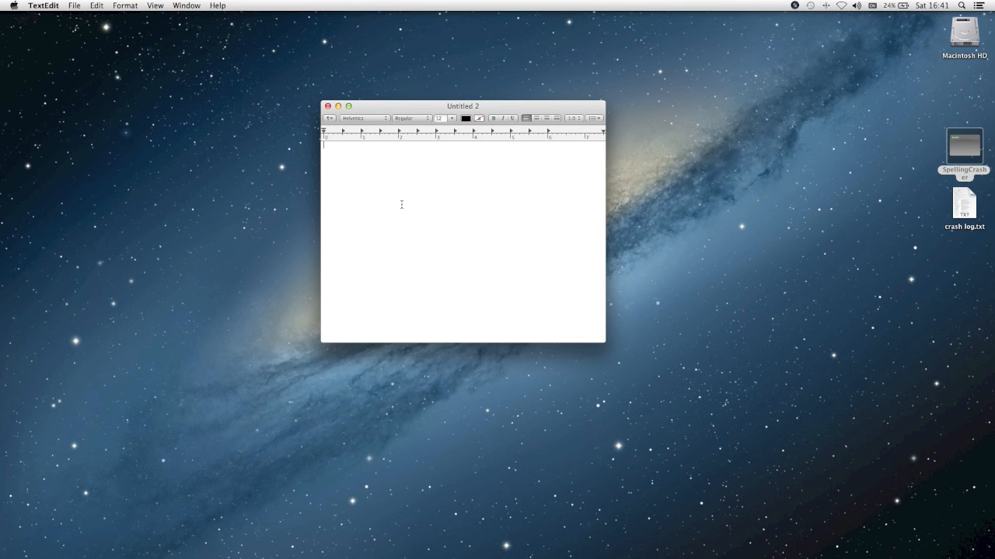
type("Fi")
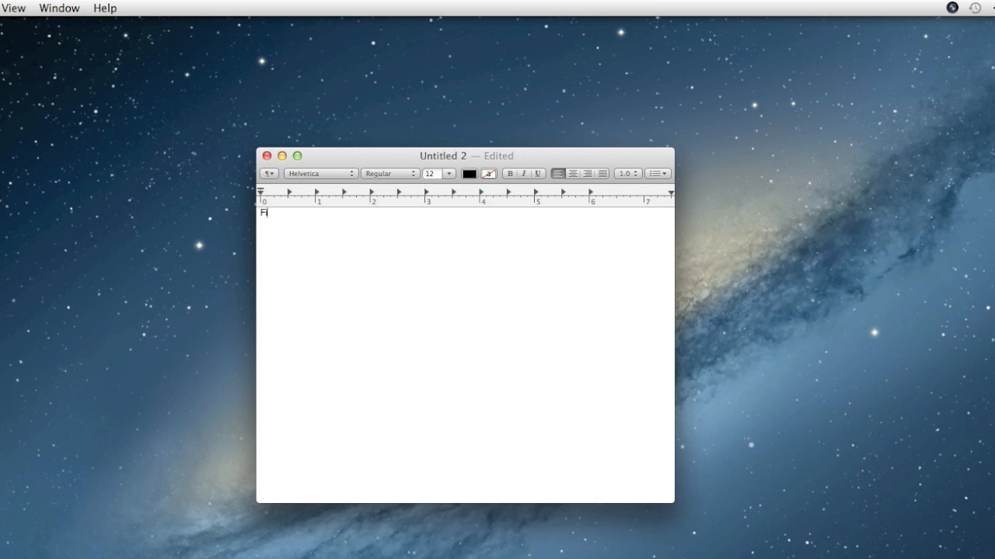
type("le://")
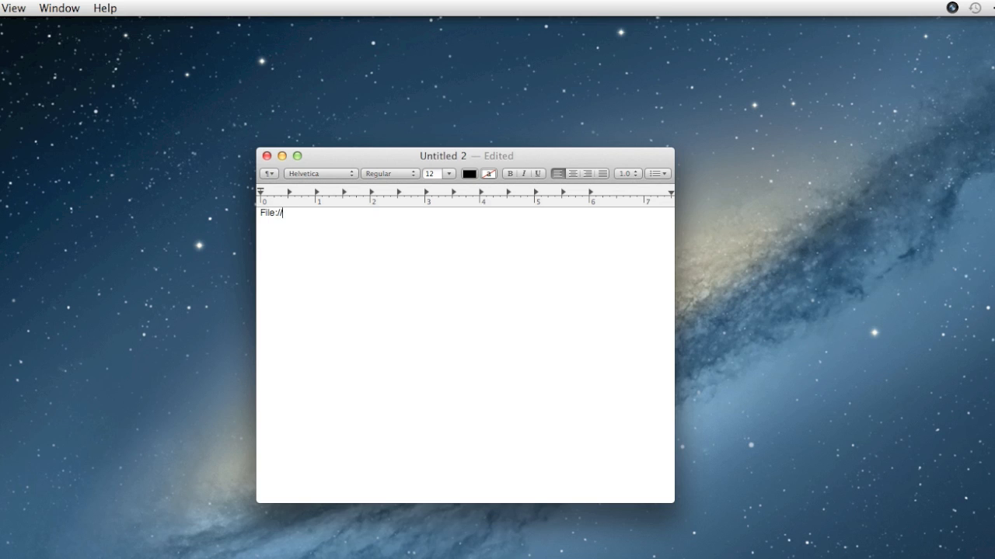
type("/")
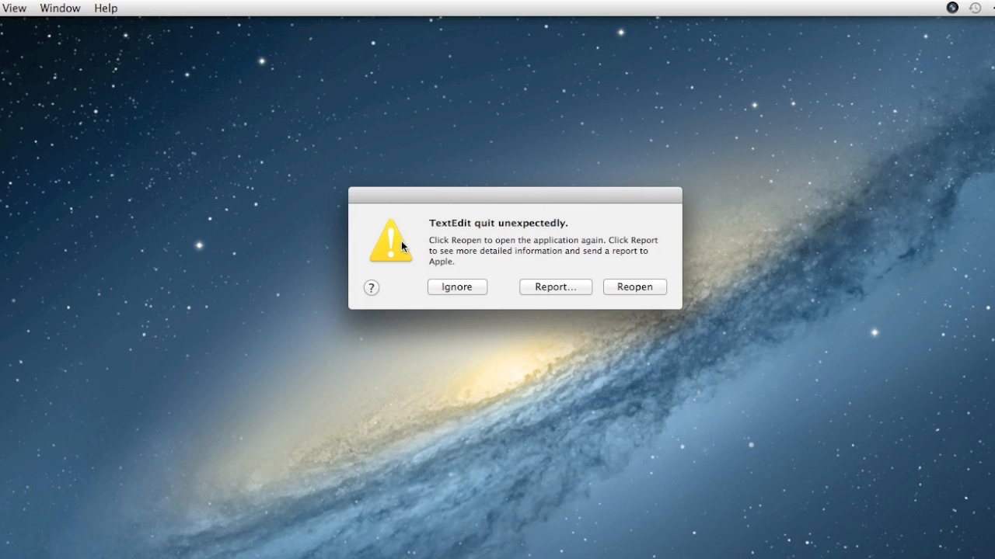
mouse_move(467, 227)
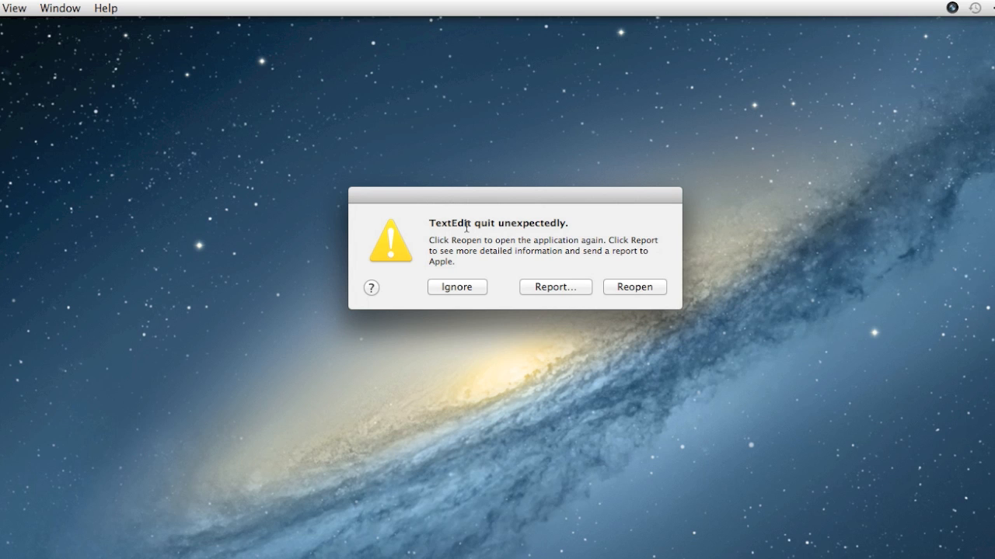
mouse_move(488, 202)
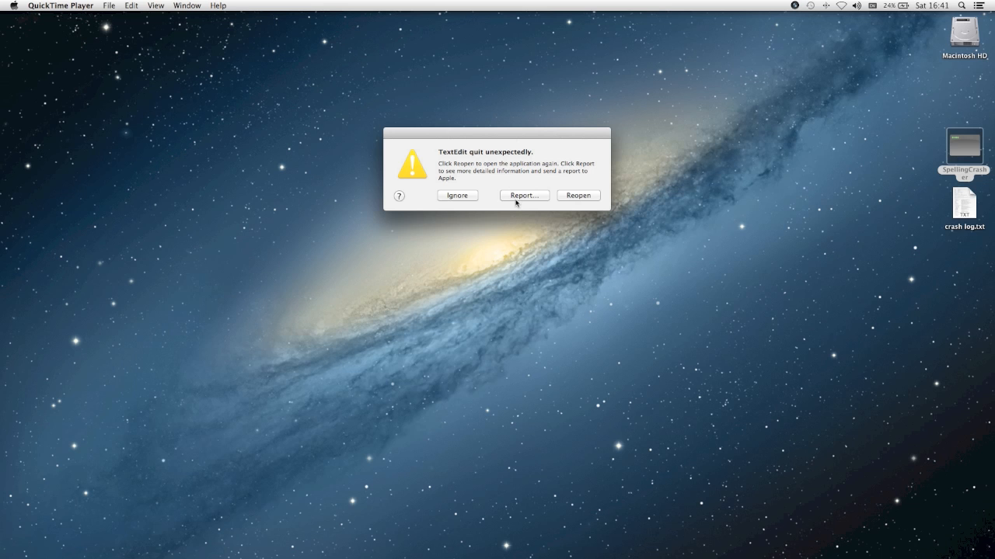
Open TextEdit's detailed crash report and scroll through the problem details.
left_click(523, 195)
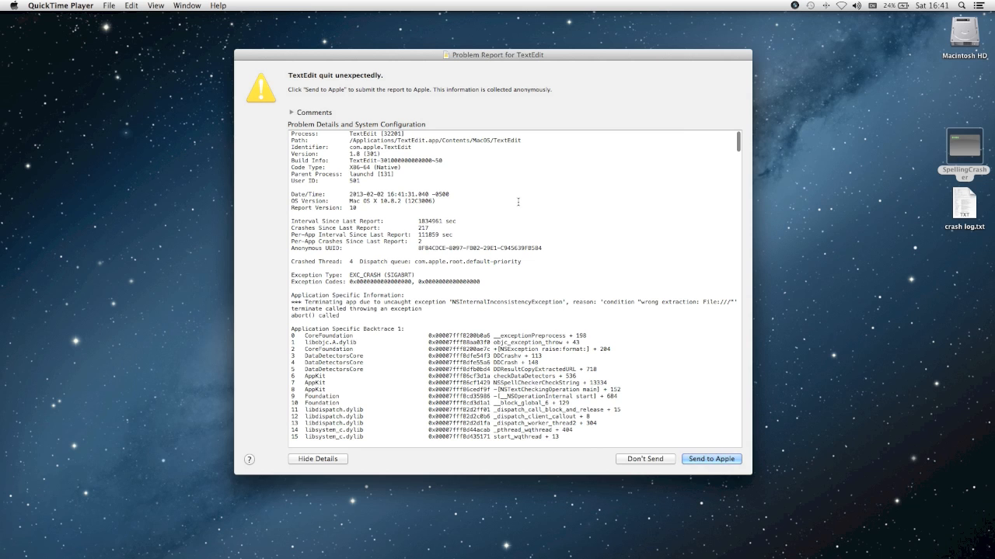
scroll("down", 3)
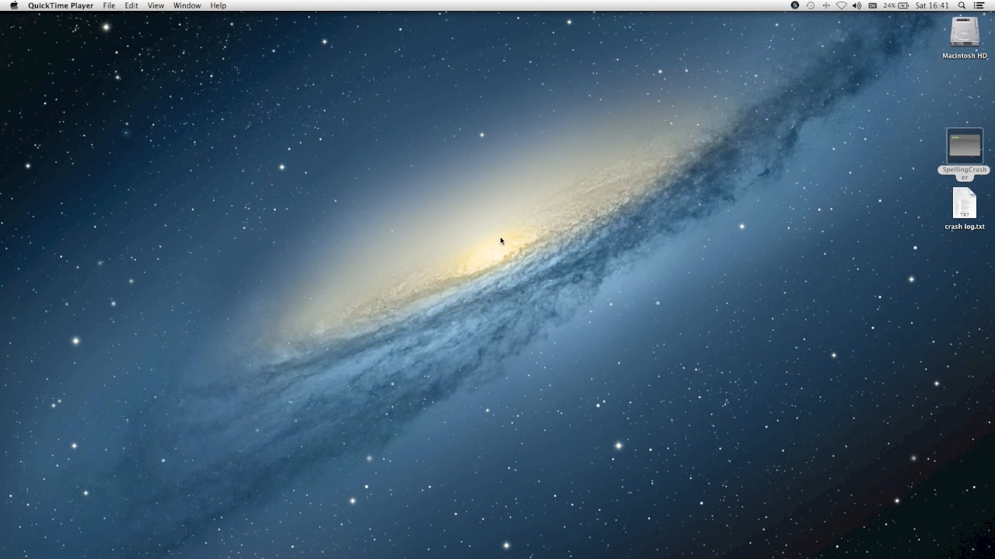
mouse_move(509, 238)
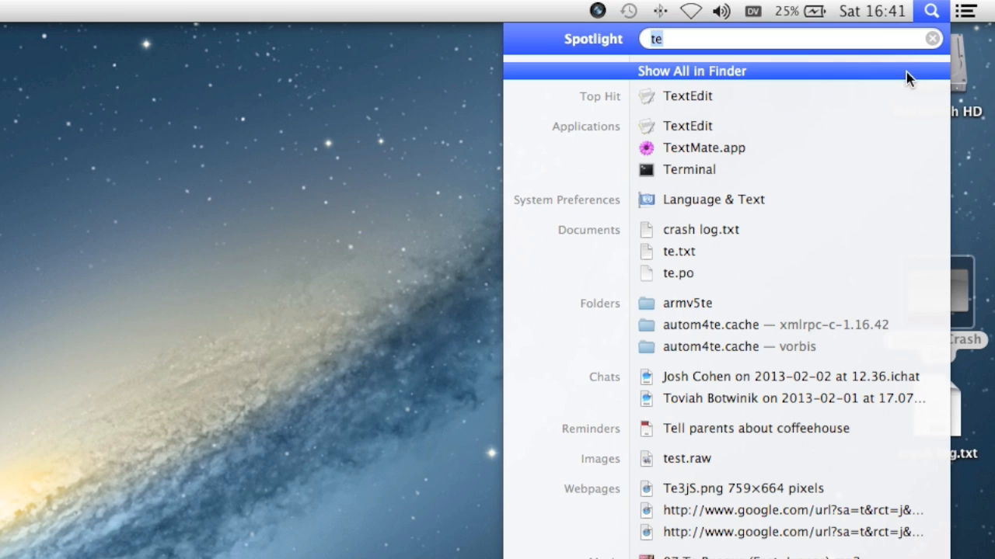
Search Spotlight for Terminal and launch it from the results.
type("File")
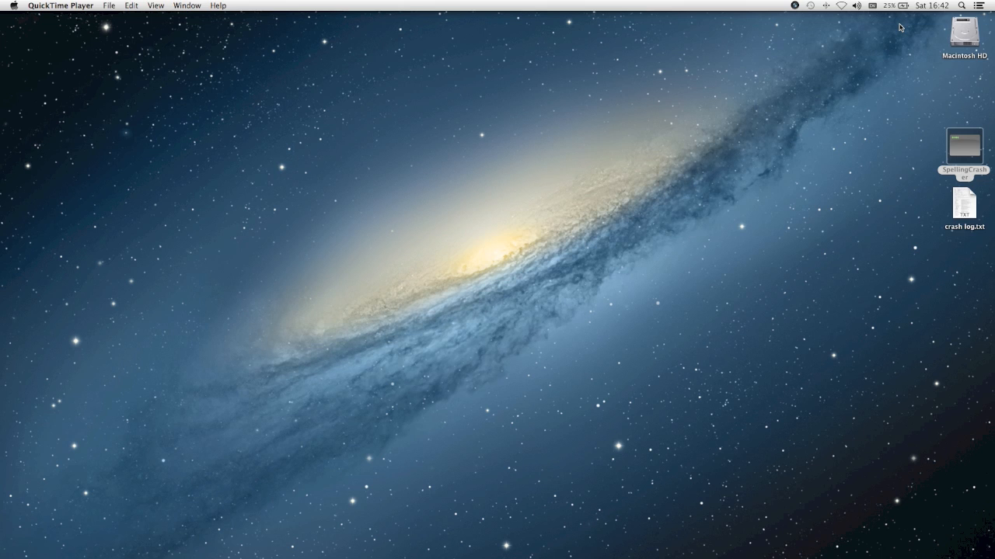
left_click(890, 69)
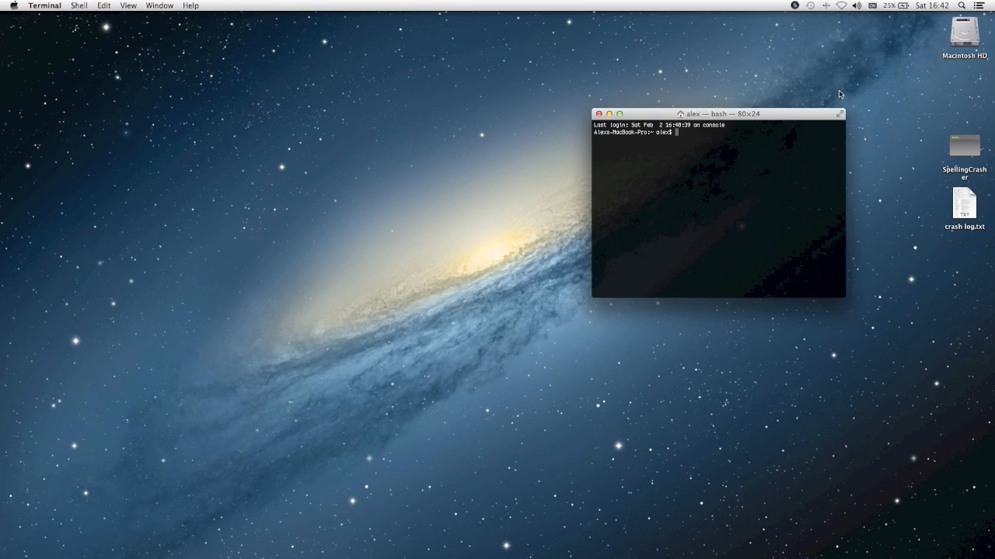
Drag the Terminal window toward the centre of the screen.
left_click_drag(715, 114, 610, 149)
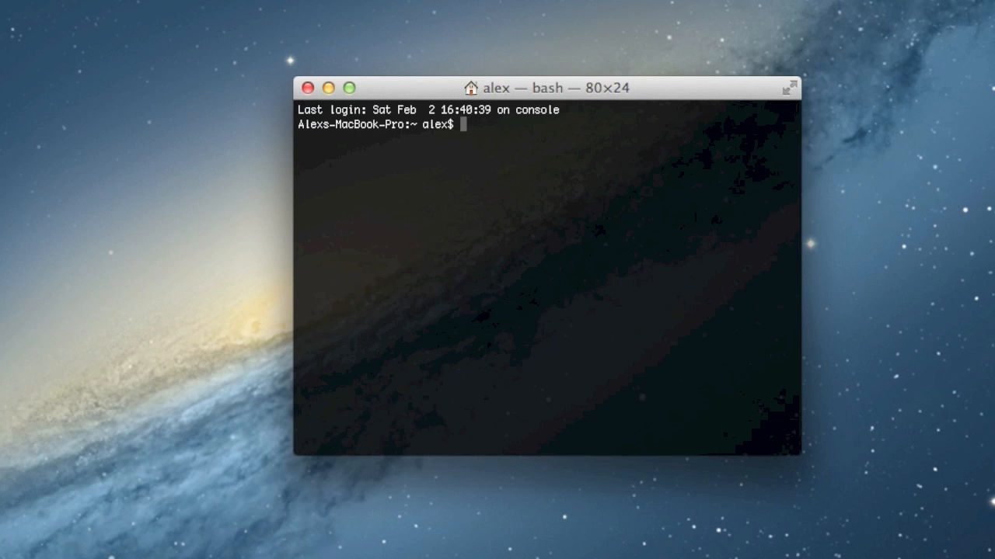
mouse_move(483, 280)
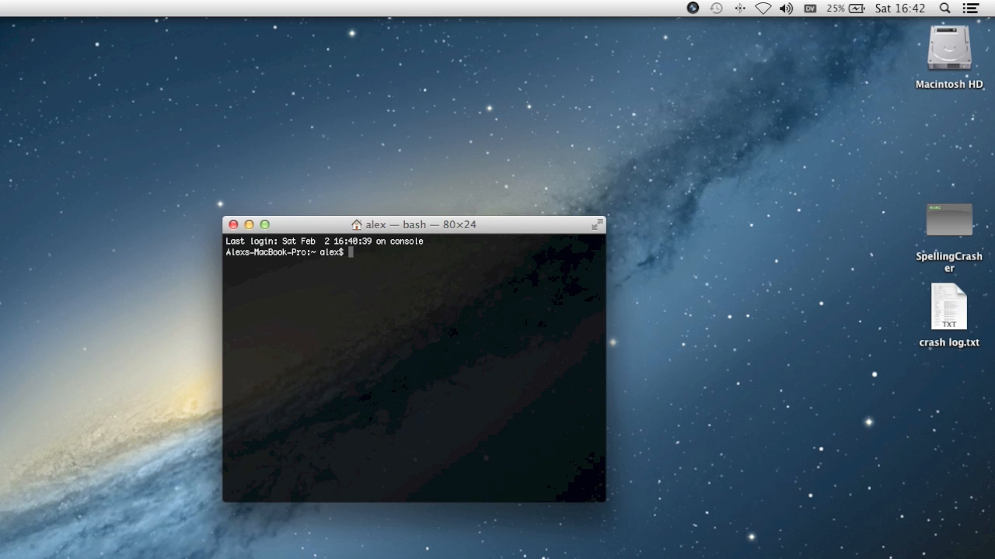
mouse_move(950, 226)
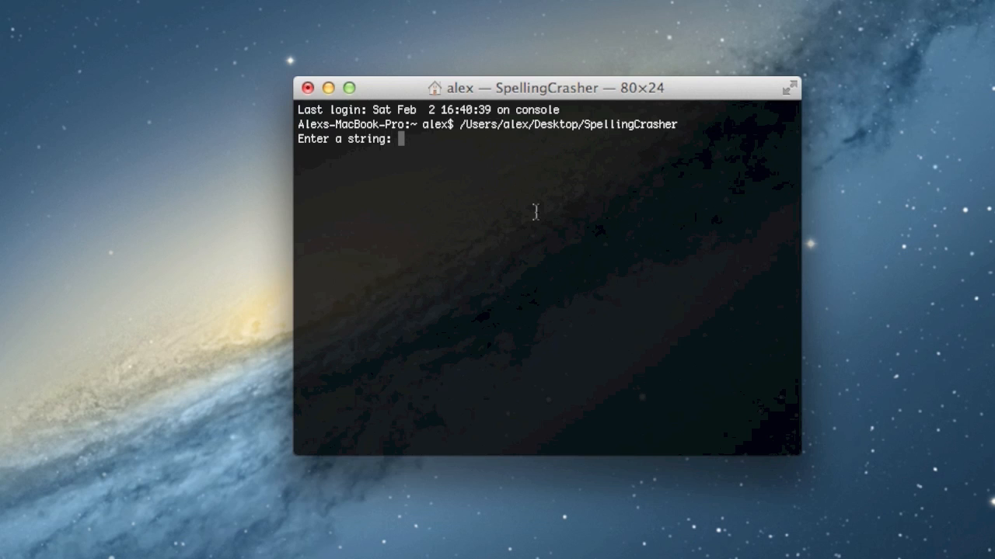
Feed SpellingCrasher 'this is a sentence', then File:////, checking both without crashing.
type("this is a sentence")
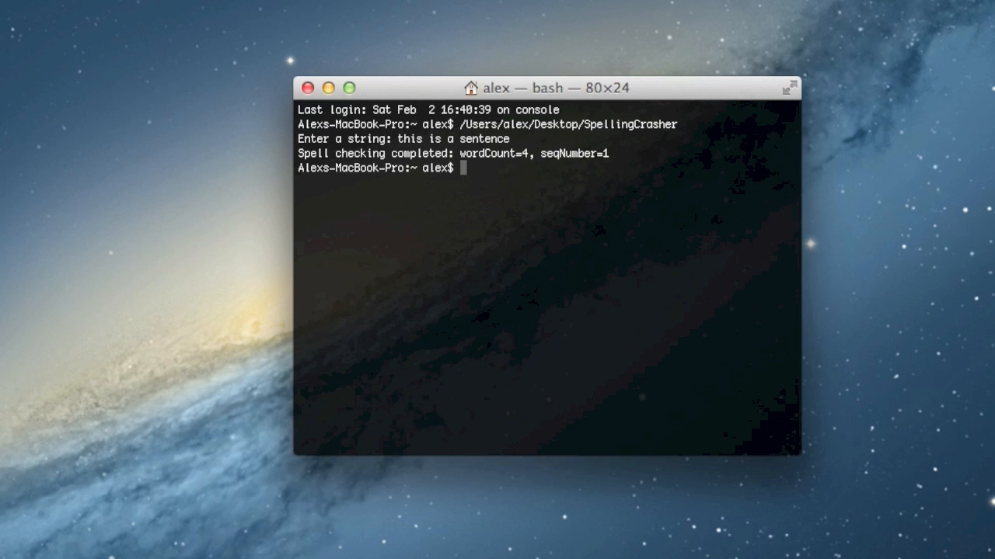
mouse_move(609, 171)
type("Fi")
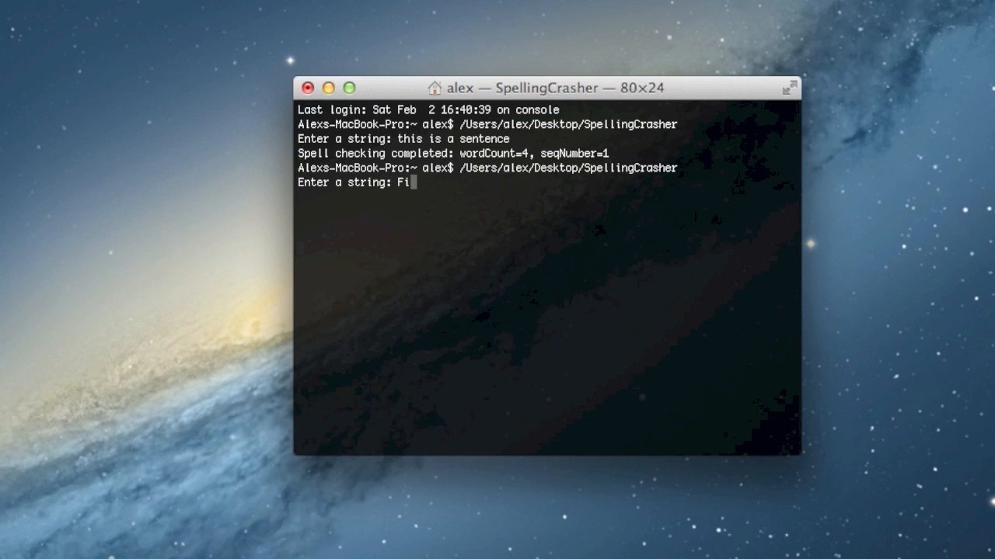
type("le:////")
type("File:///")
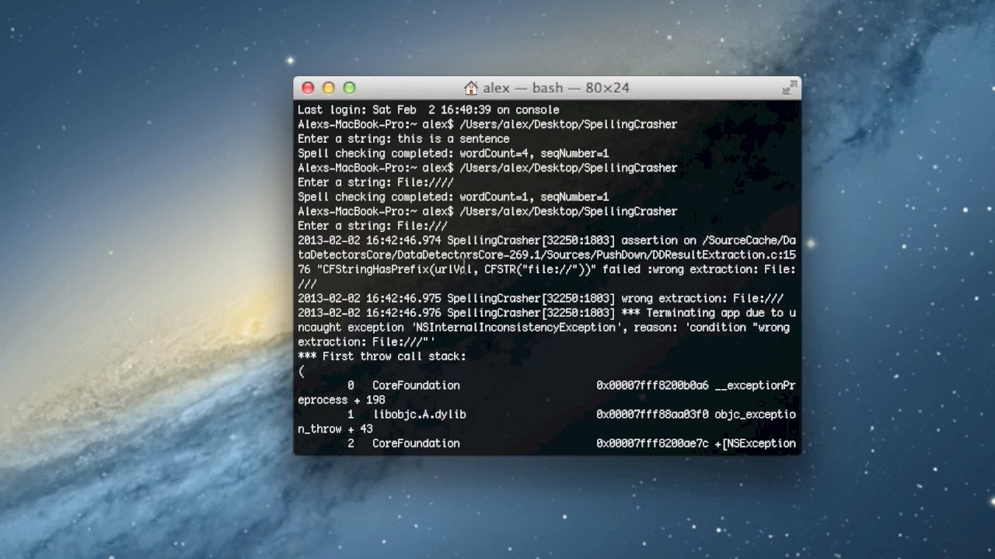
mouse_move(645, 241)
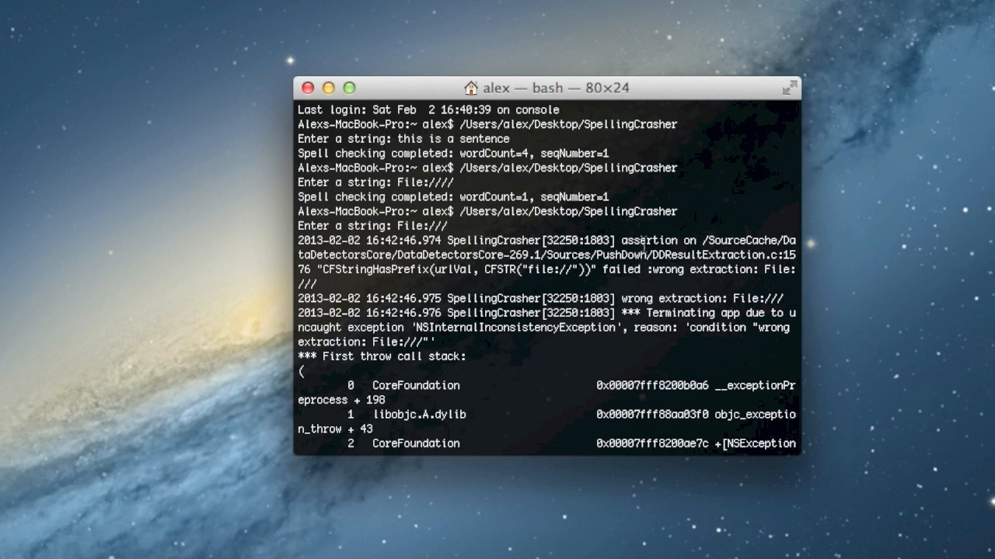
Select the word 'assertion' in the crash log to examine the exception.
double_click(649, 240)
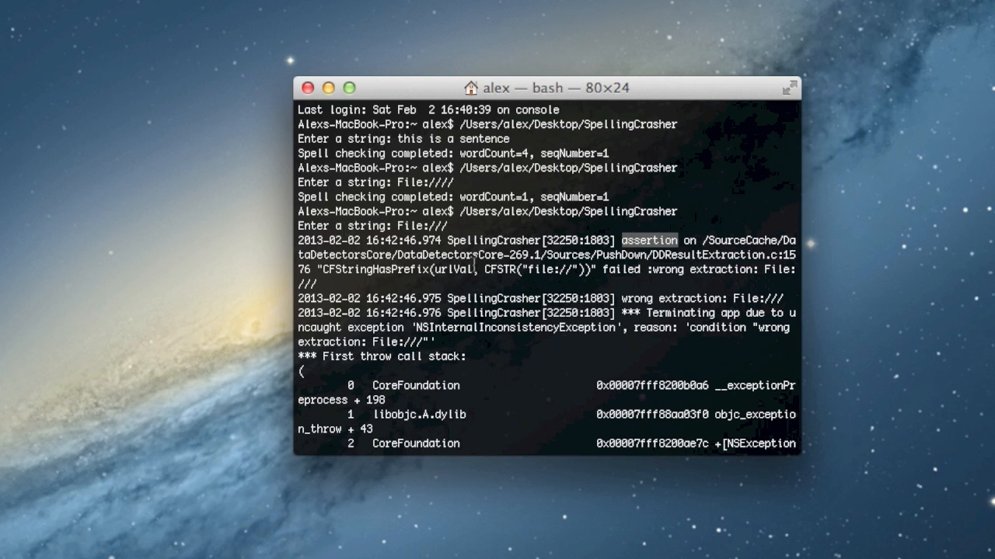
mouse_move(382, 278)
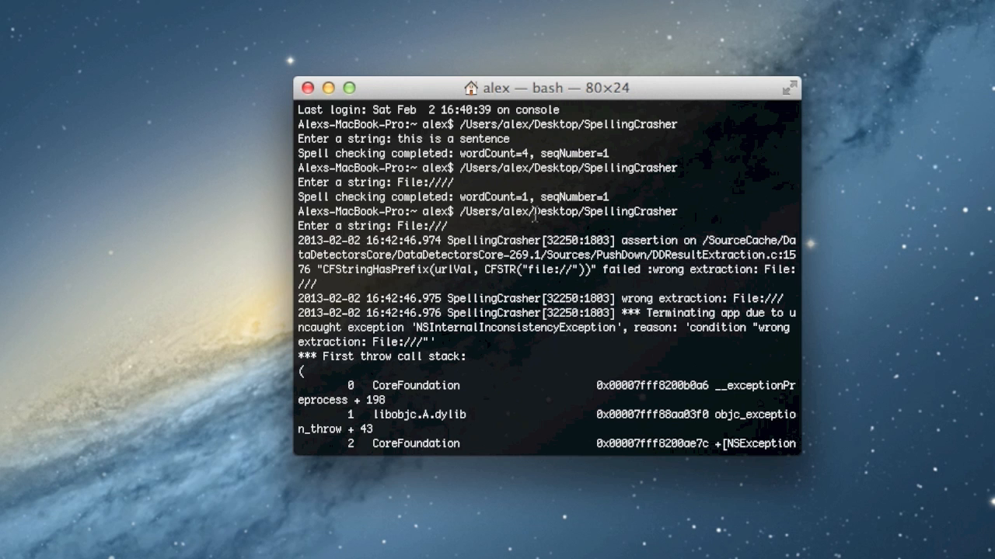
Scroll to the end of the call stack and the Abort trap: 6 message.
scroll("down", 3)
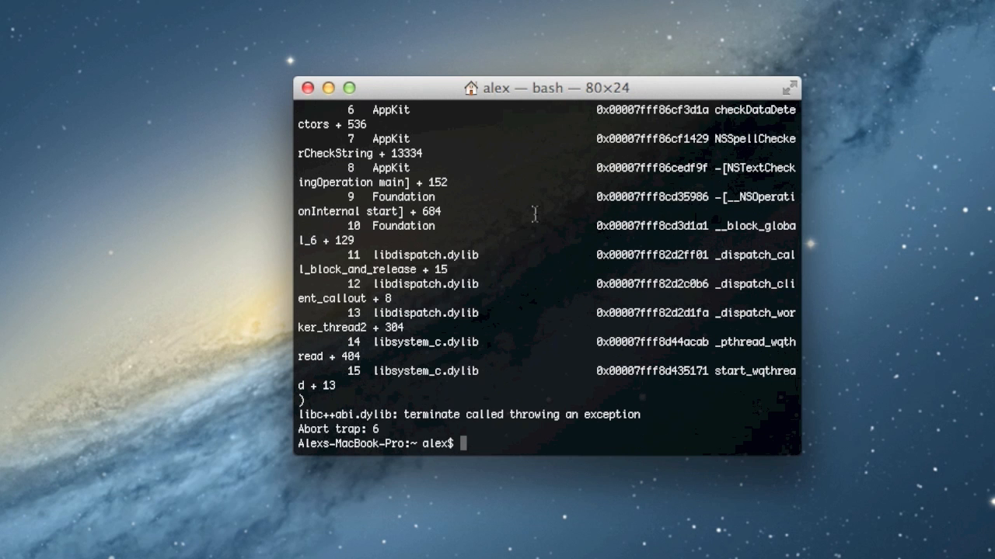
mouse_move(868, 172)
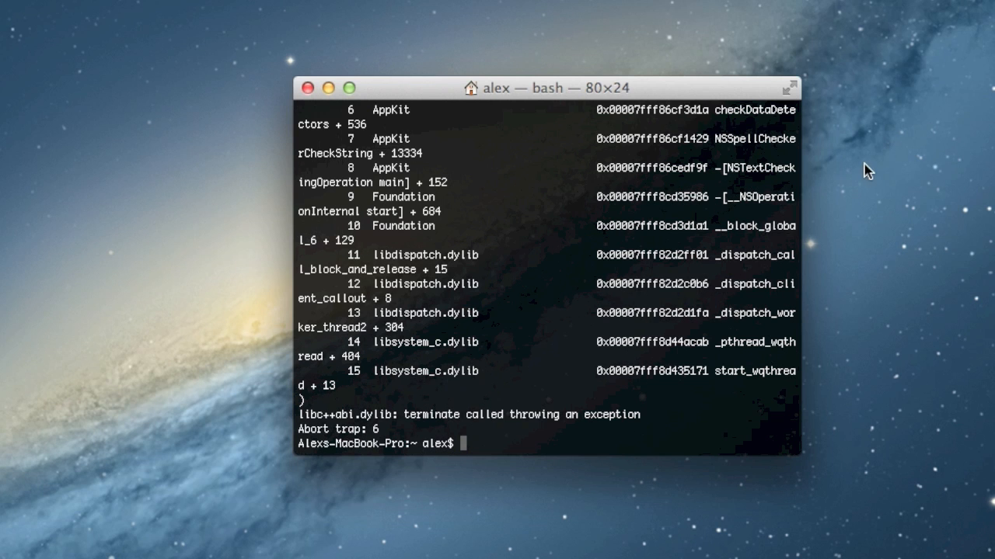
mouse_move(733, 220)
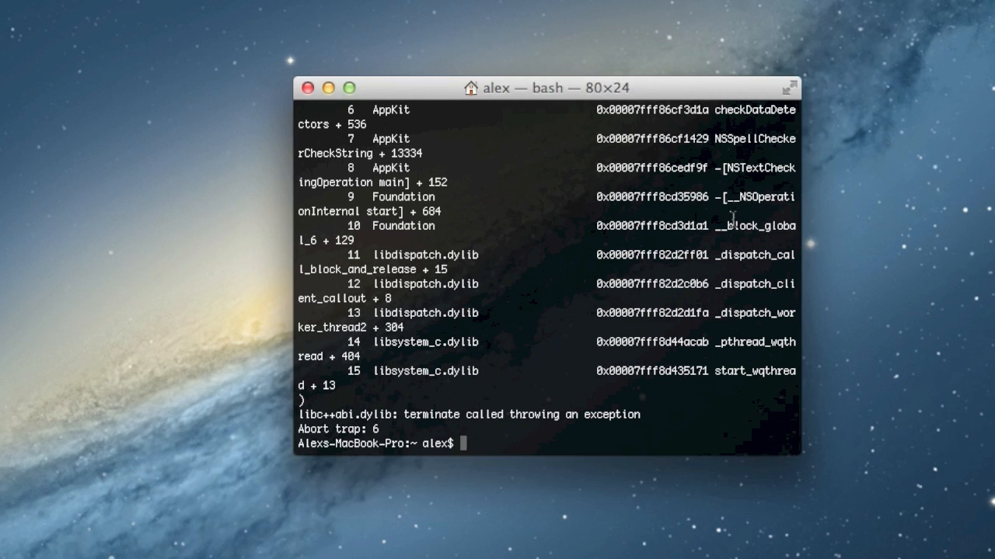